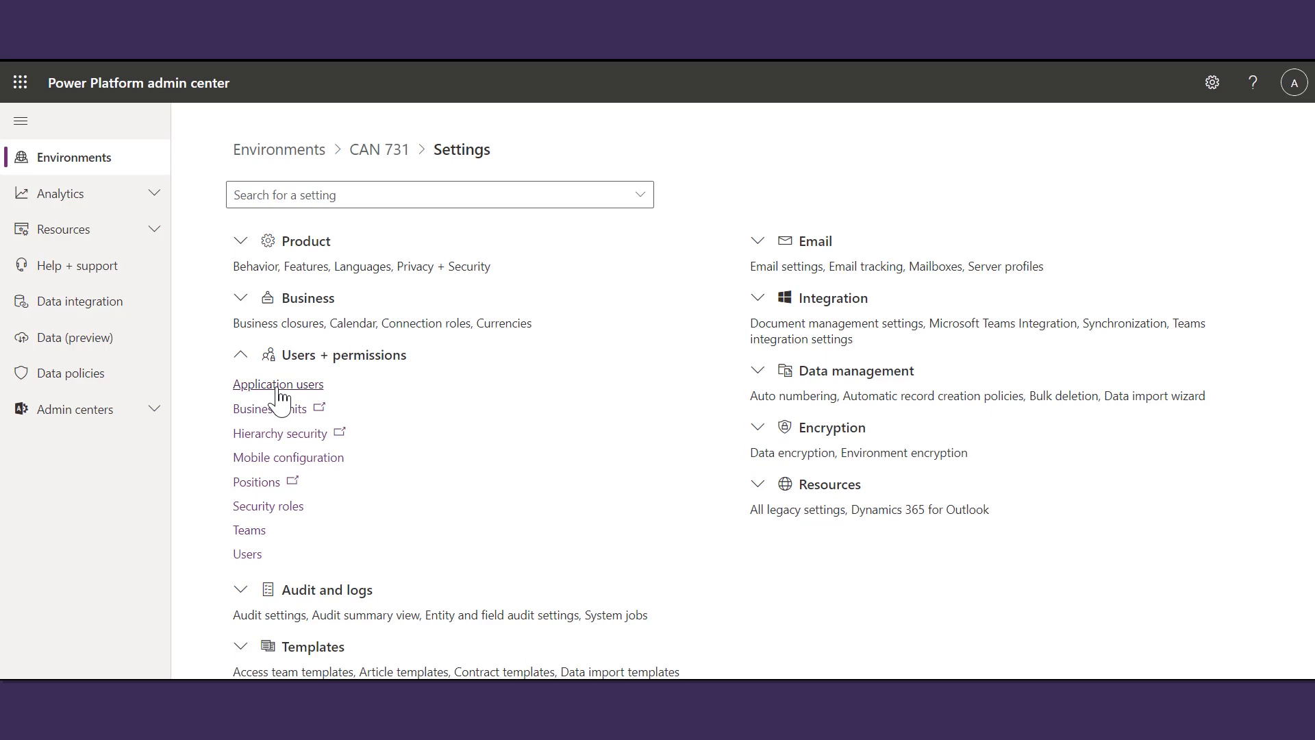
- Open the Application users list for the CAN 731 environment from its settings
left_click(278, 384)
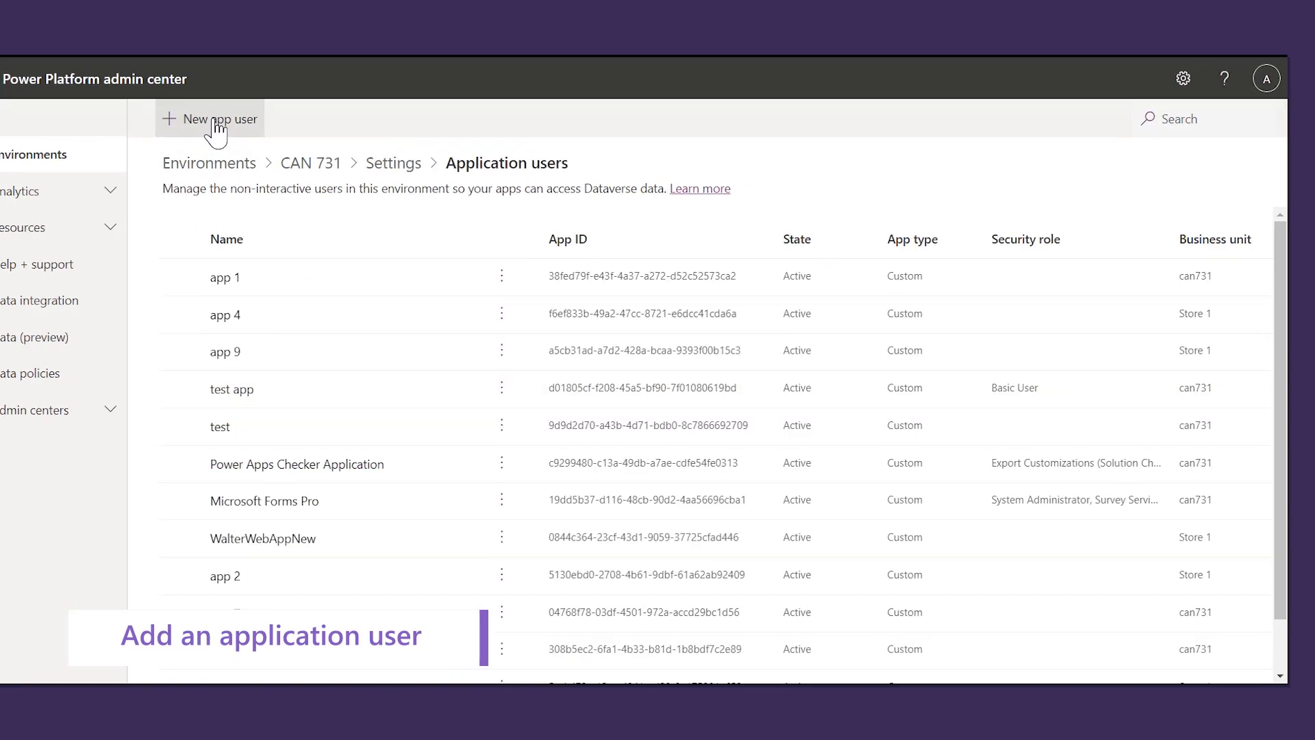
- Create an app user for 'new tst app registration' in business unit Store 1 with the Service Writer role
left_click(209, 118)
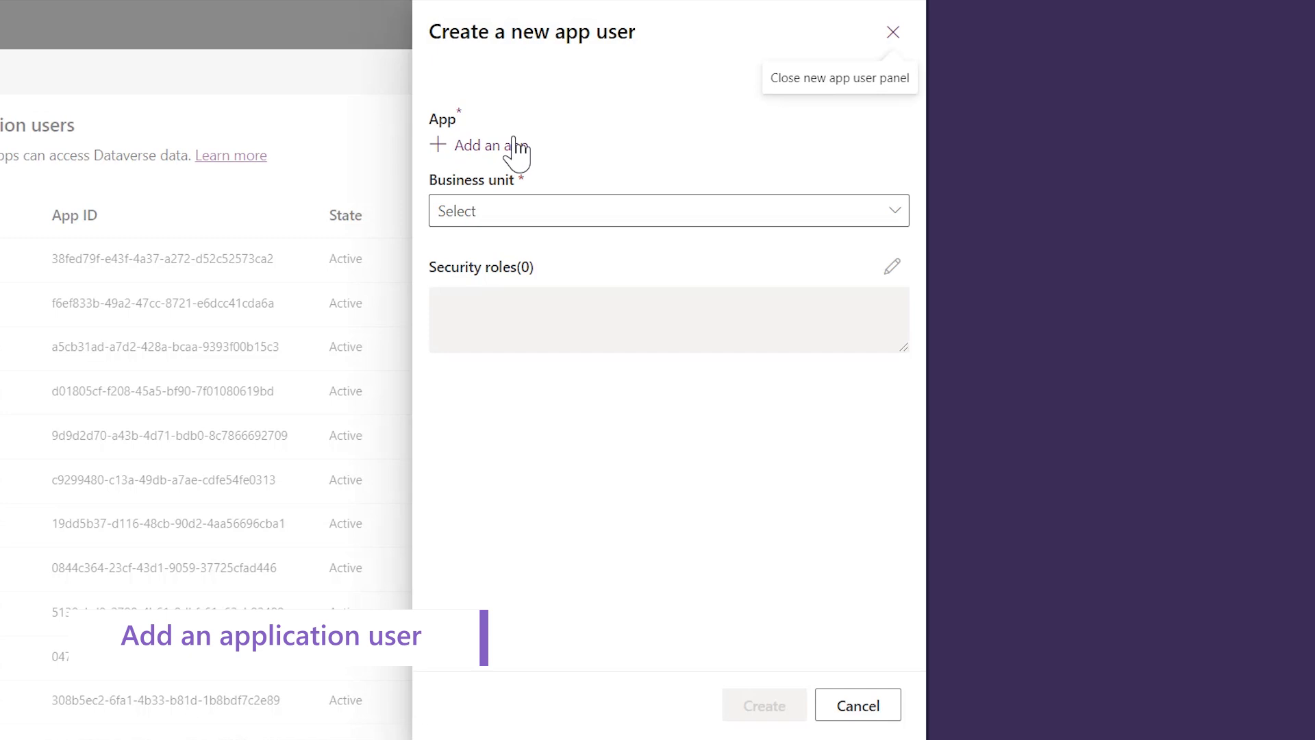
left_click(475, 145)
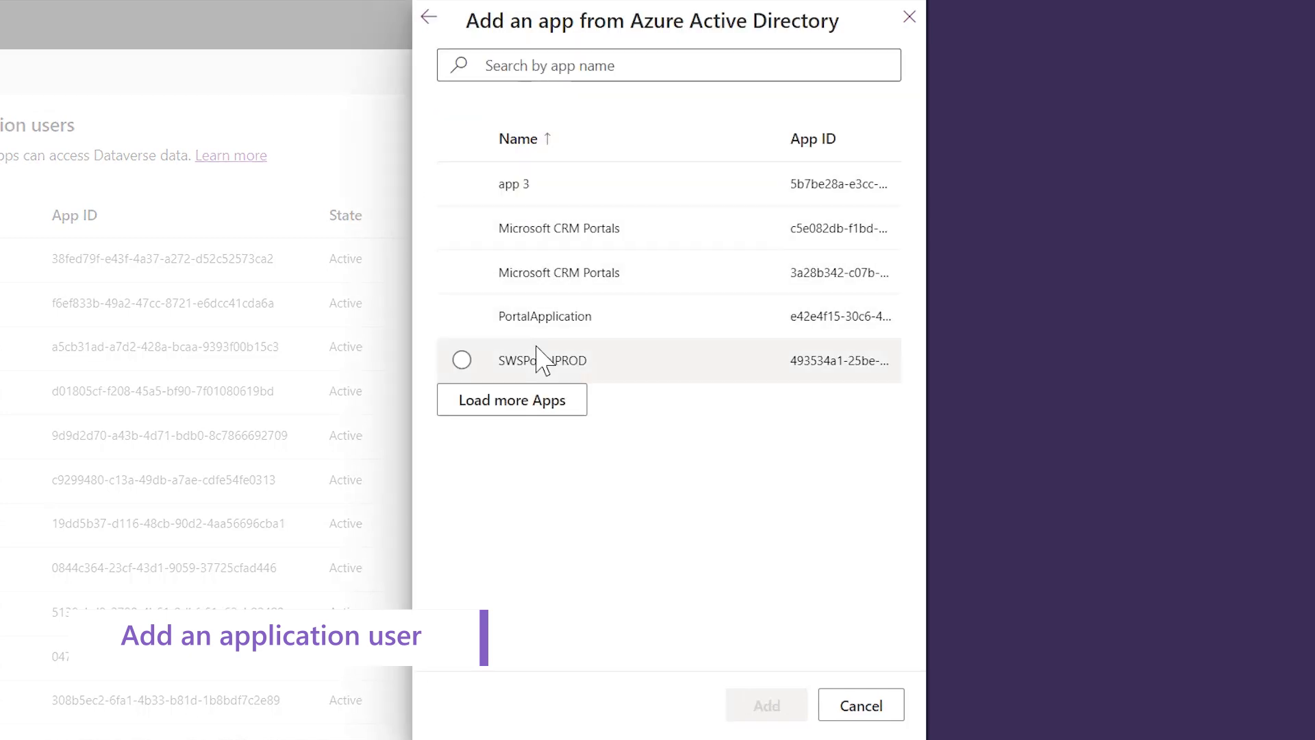
left_click(511, 399)
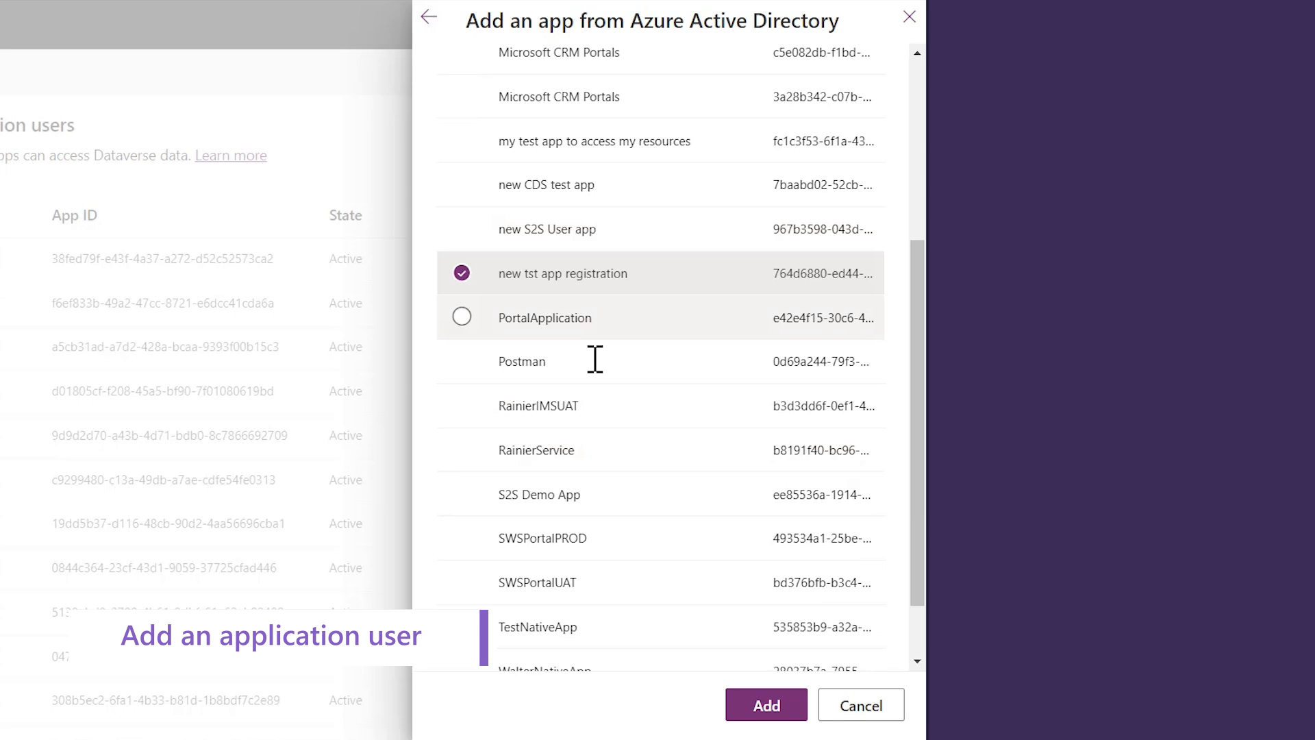
left_click(764, 705)
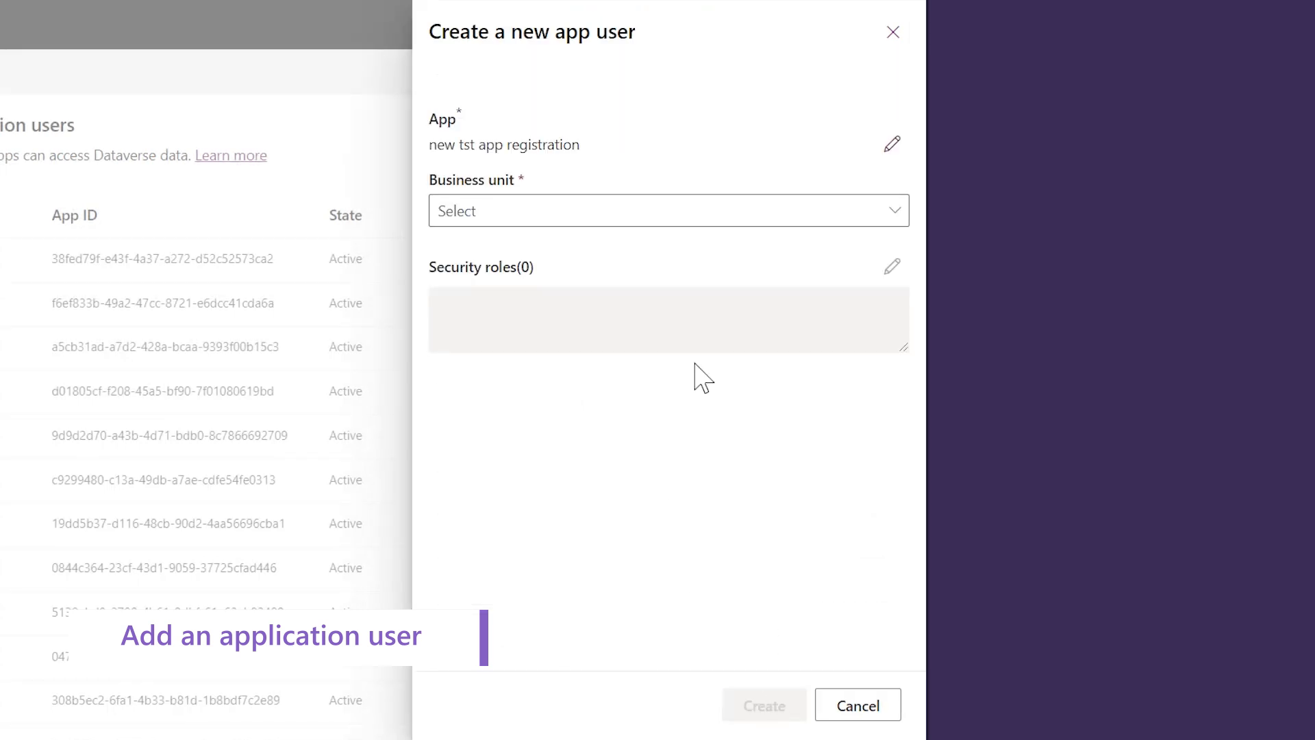
left_click(669, 211)
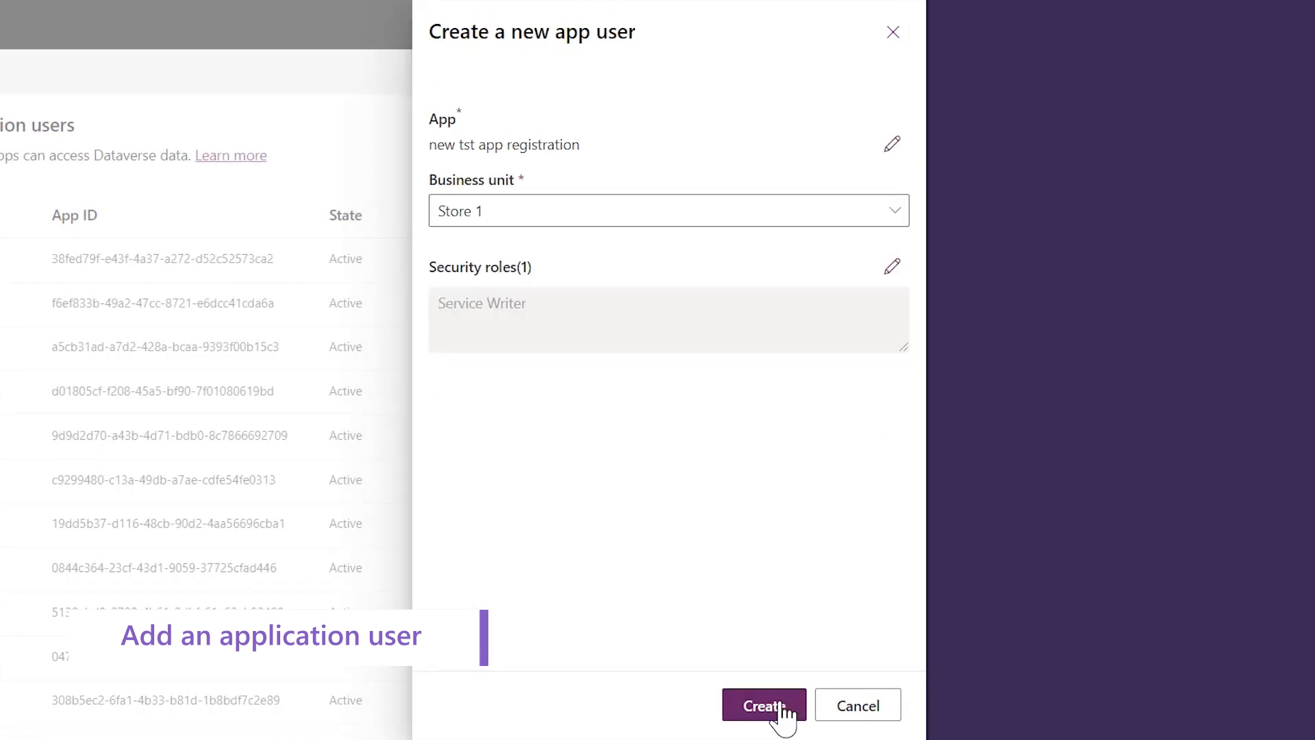
left_click(763, 706)
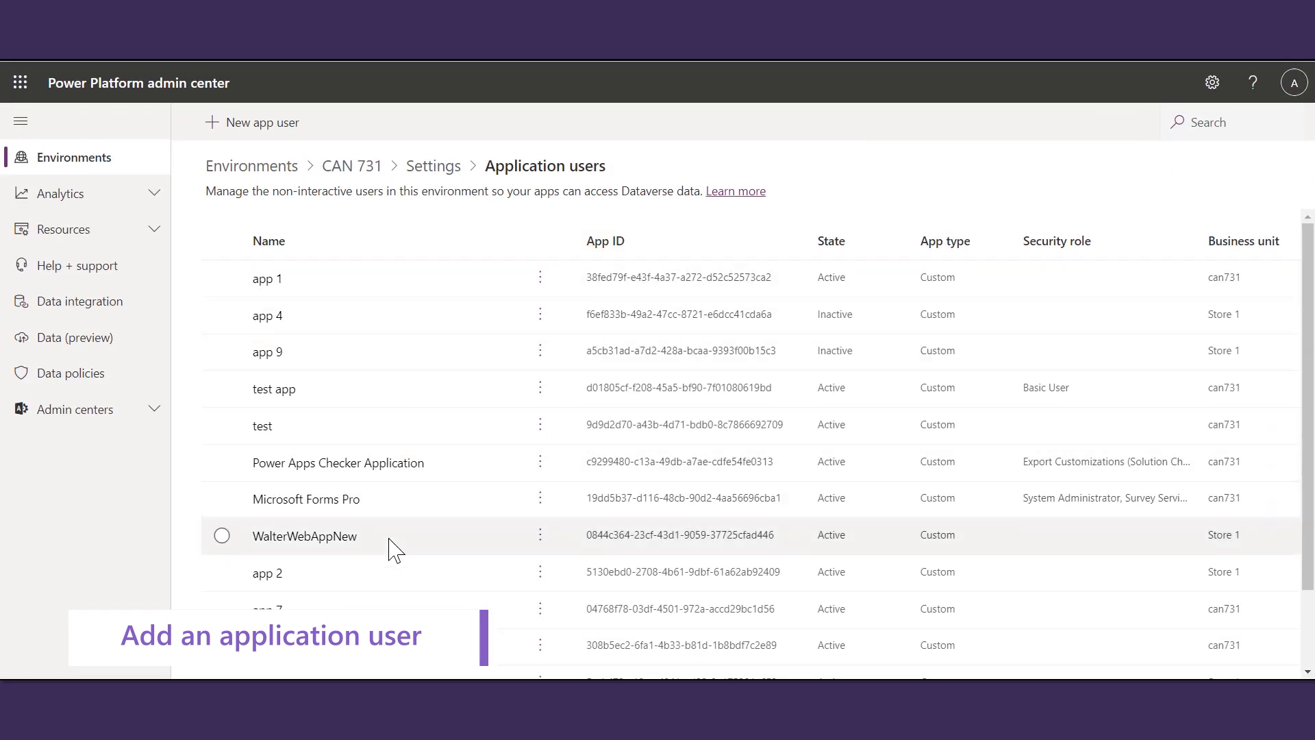
- Open the Security roles list for business unit can731 from the environment settings
scroll("down", 3)
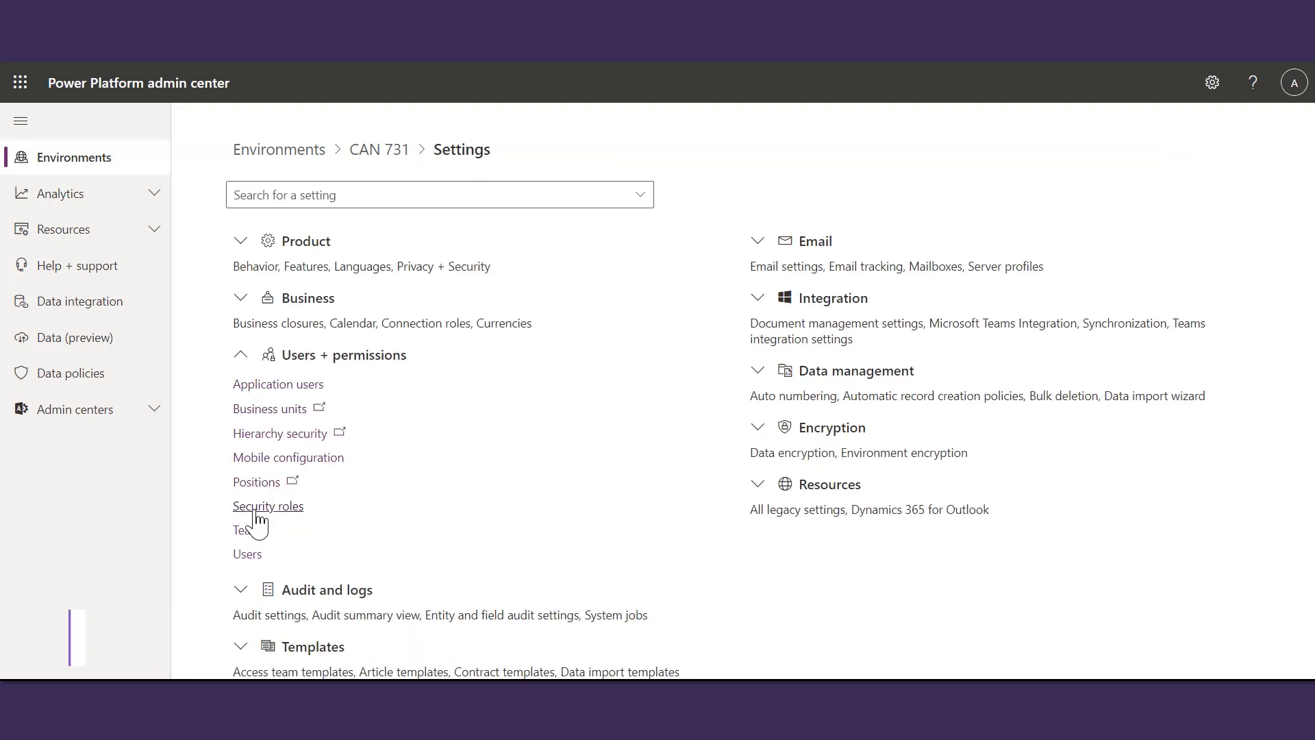
left_click(268, 505)
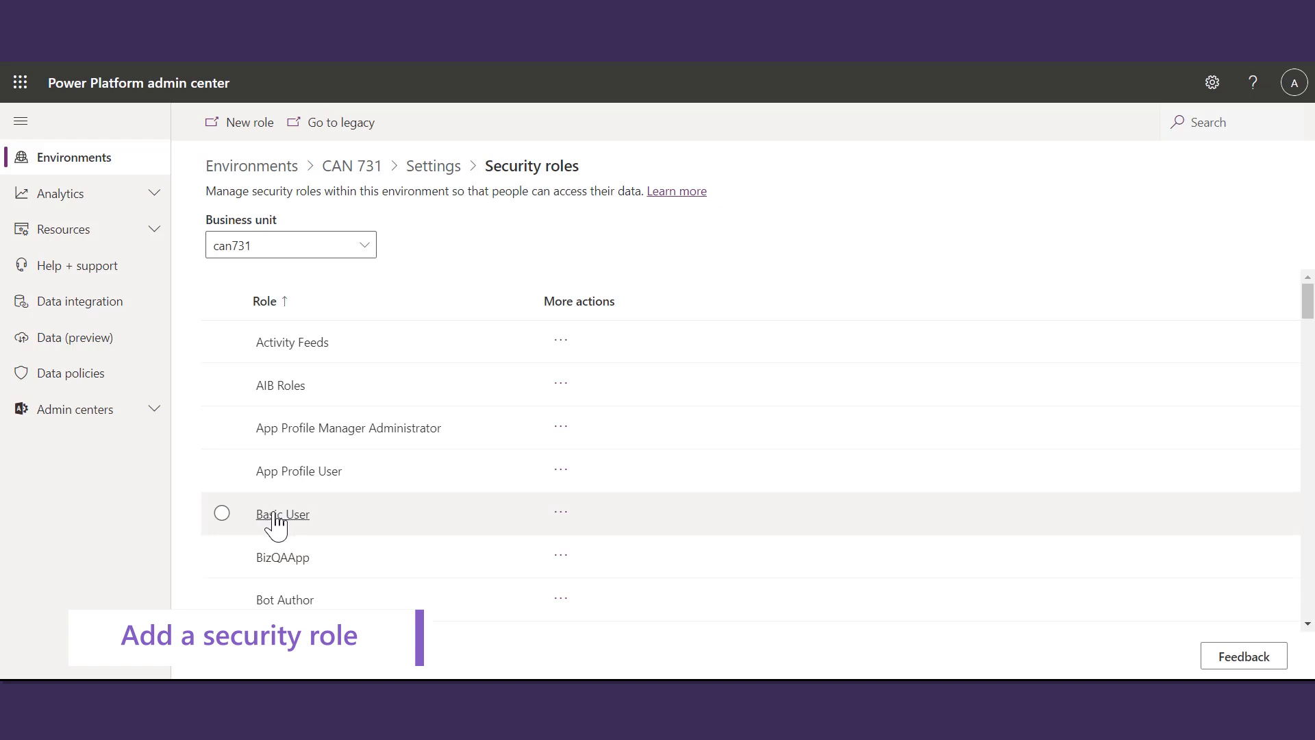
- Add the pldemo demo user as a member of the Basic User security role
left_click(282, 513)
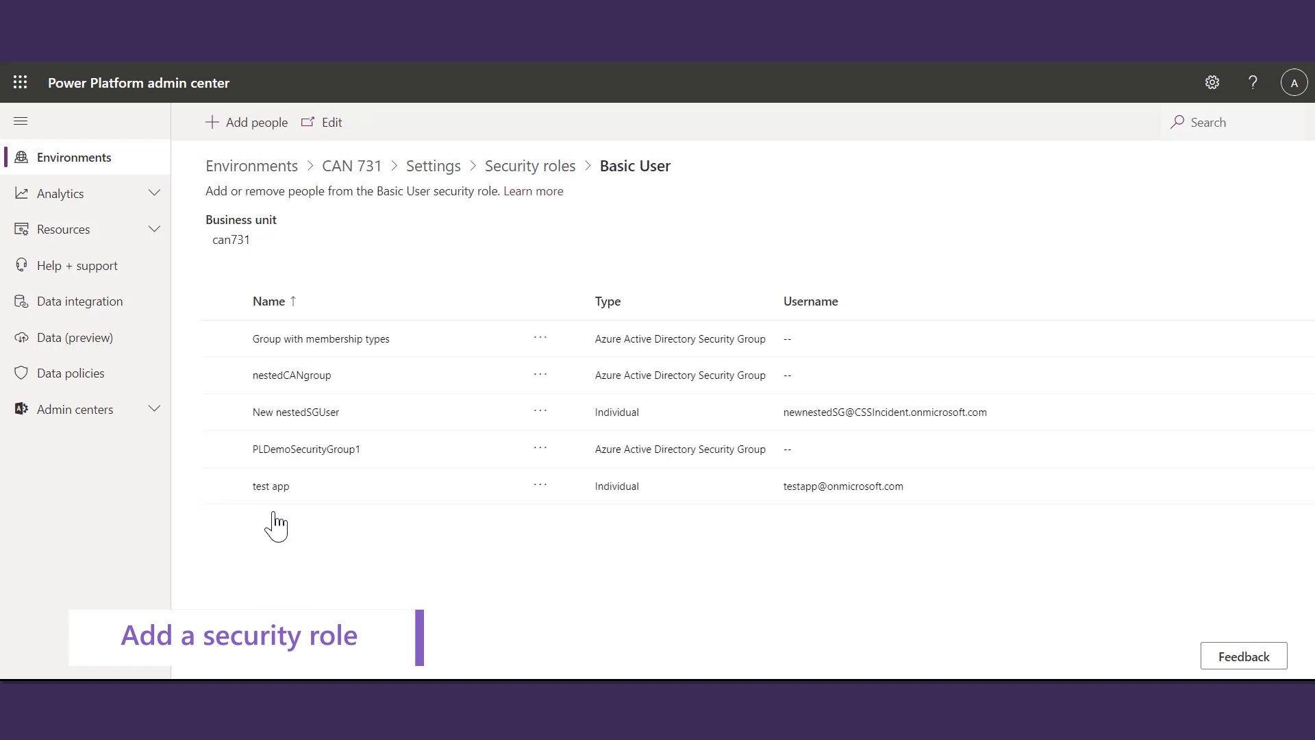
left_click(247, 122)
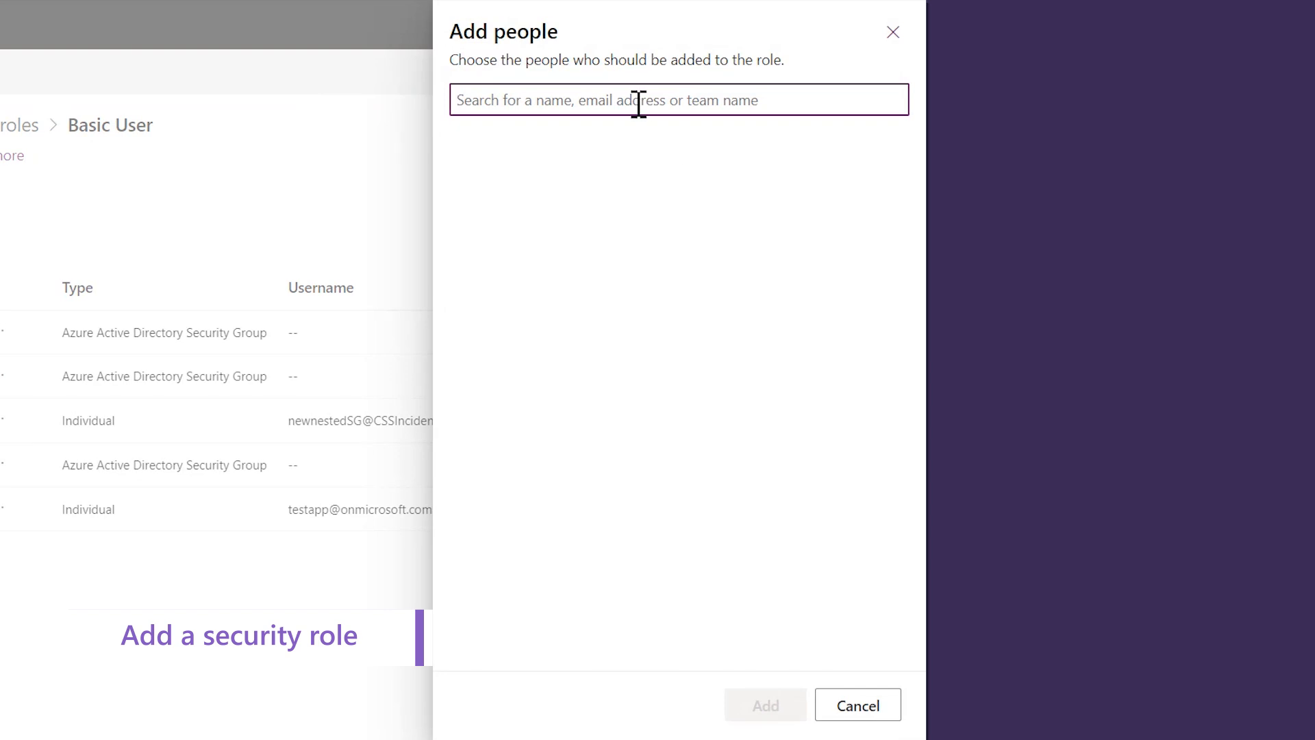
type("pldemo")
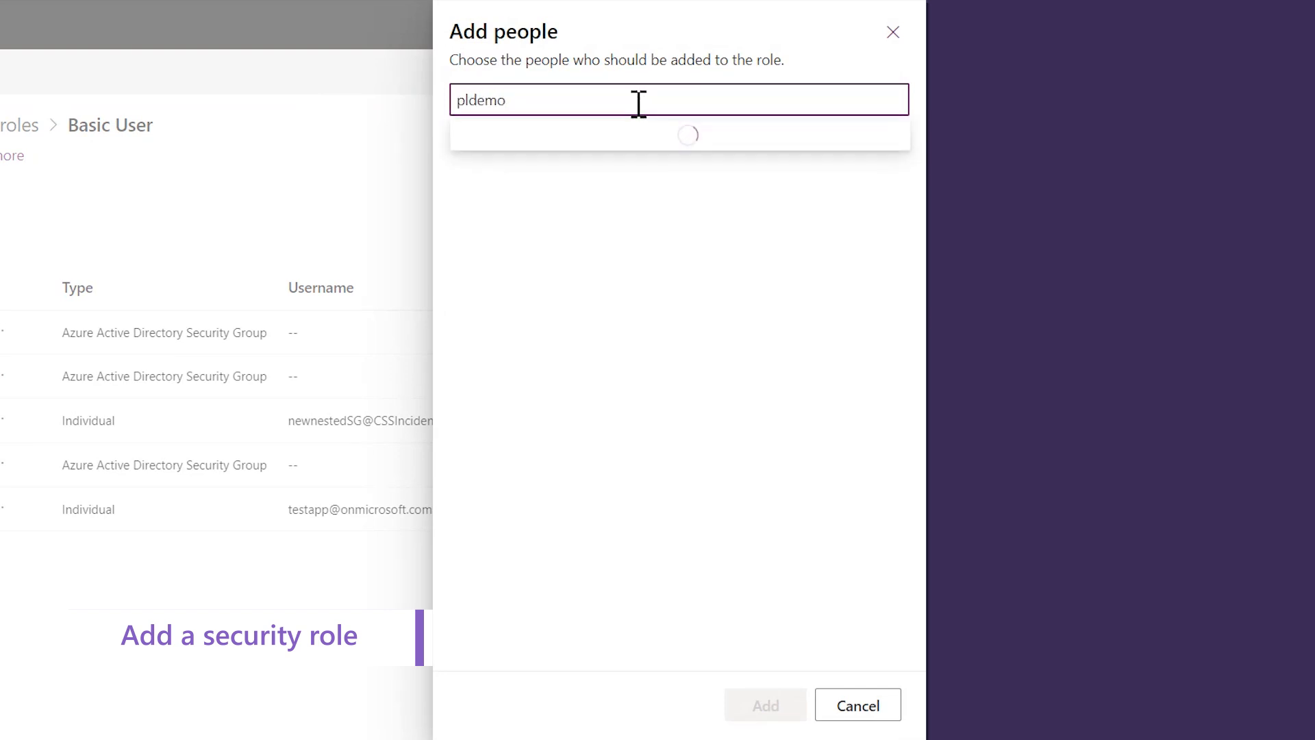
left_click(566, 159)
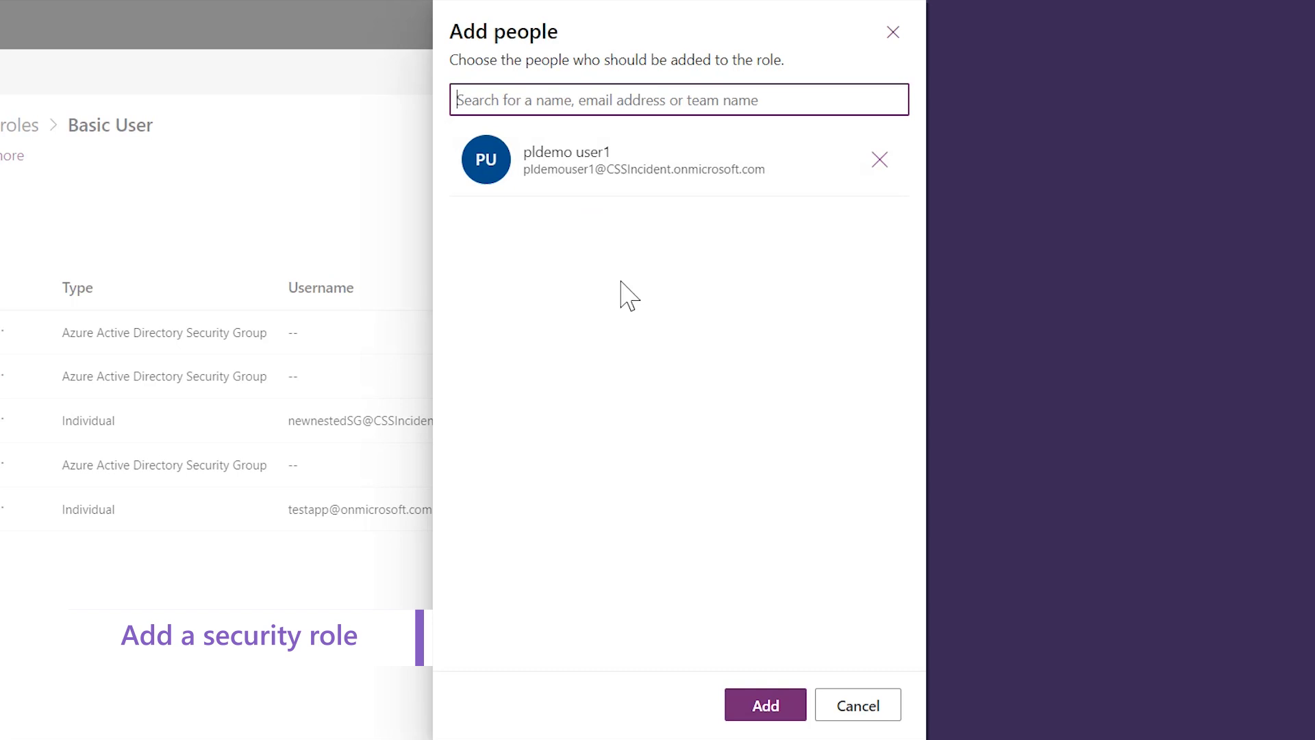
left_click(763, 705)
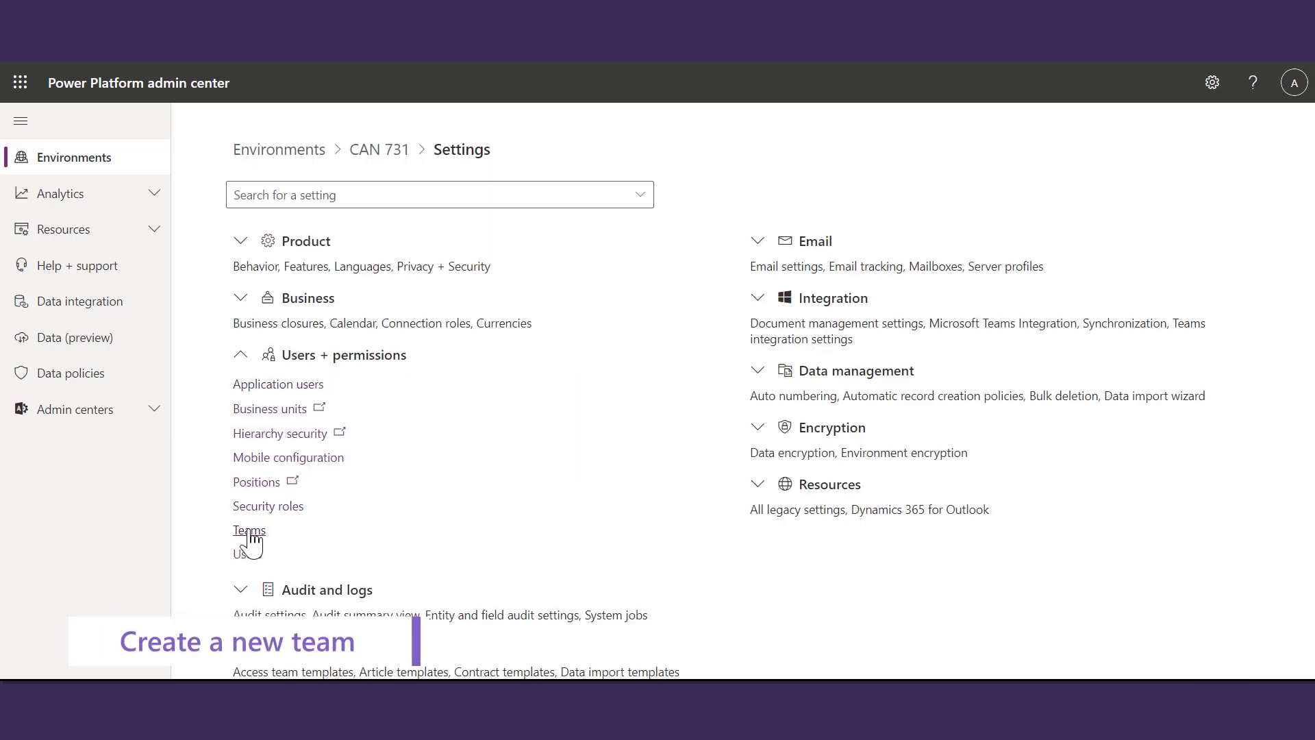
- Start a new team from the CAN 731 environment's Teams list
left_click(249, 529)
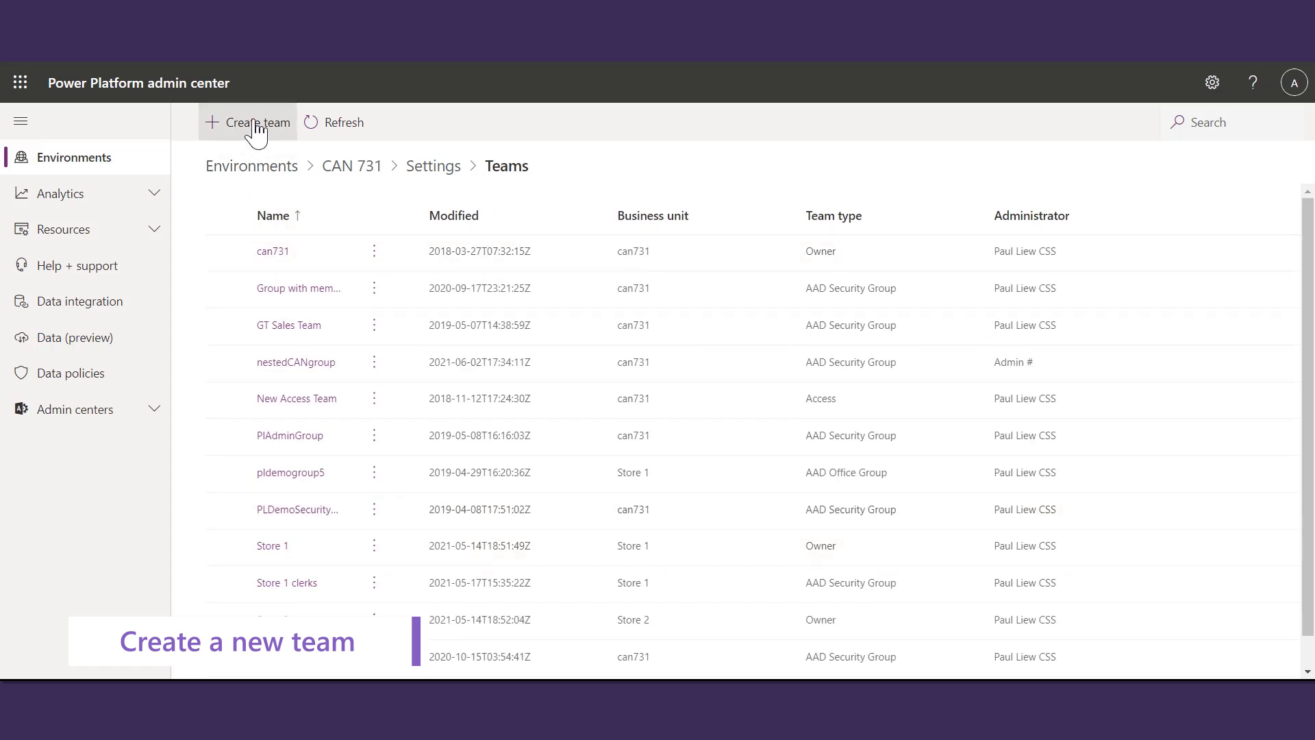
left_click(248, 122)
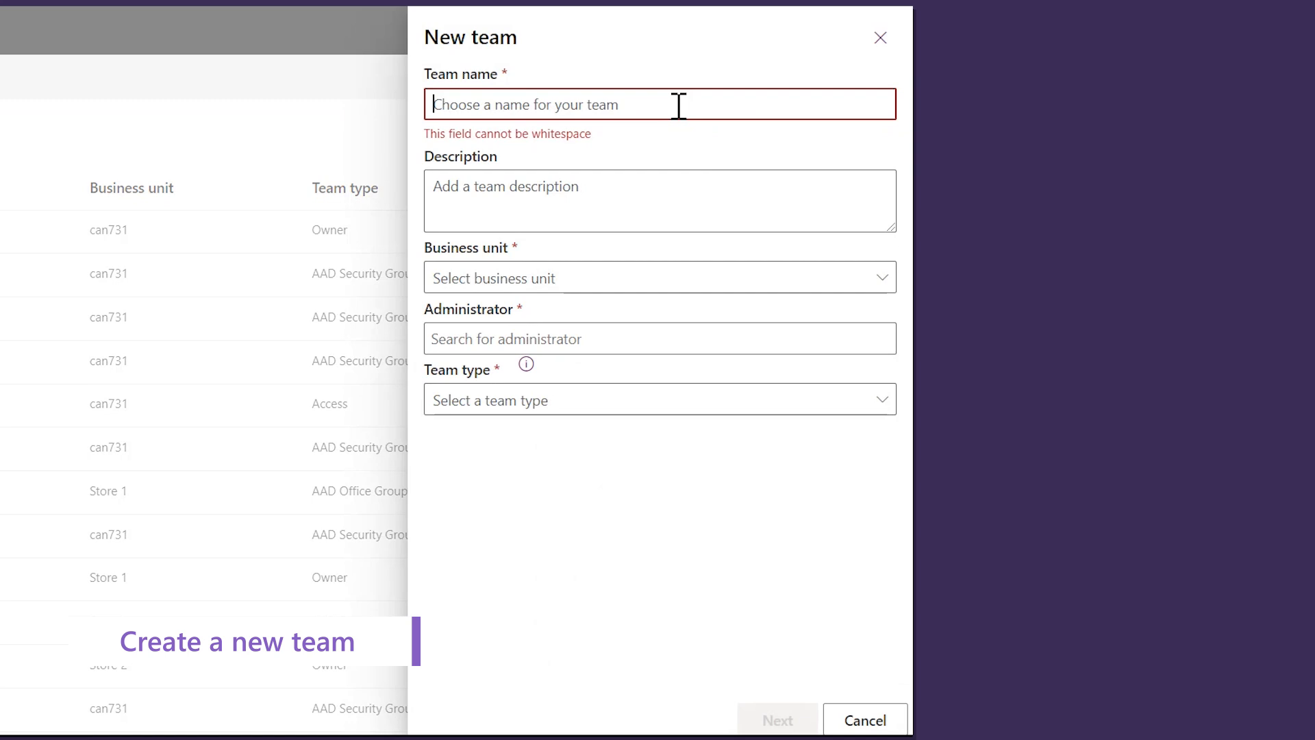
- Name the team AadGroup, assign business unit Store 1 and administrator pldemo user1
type("A")
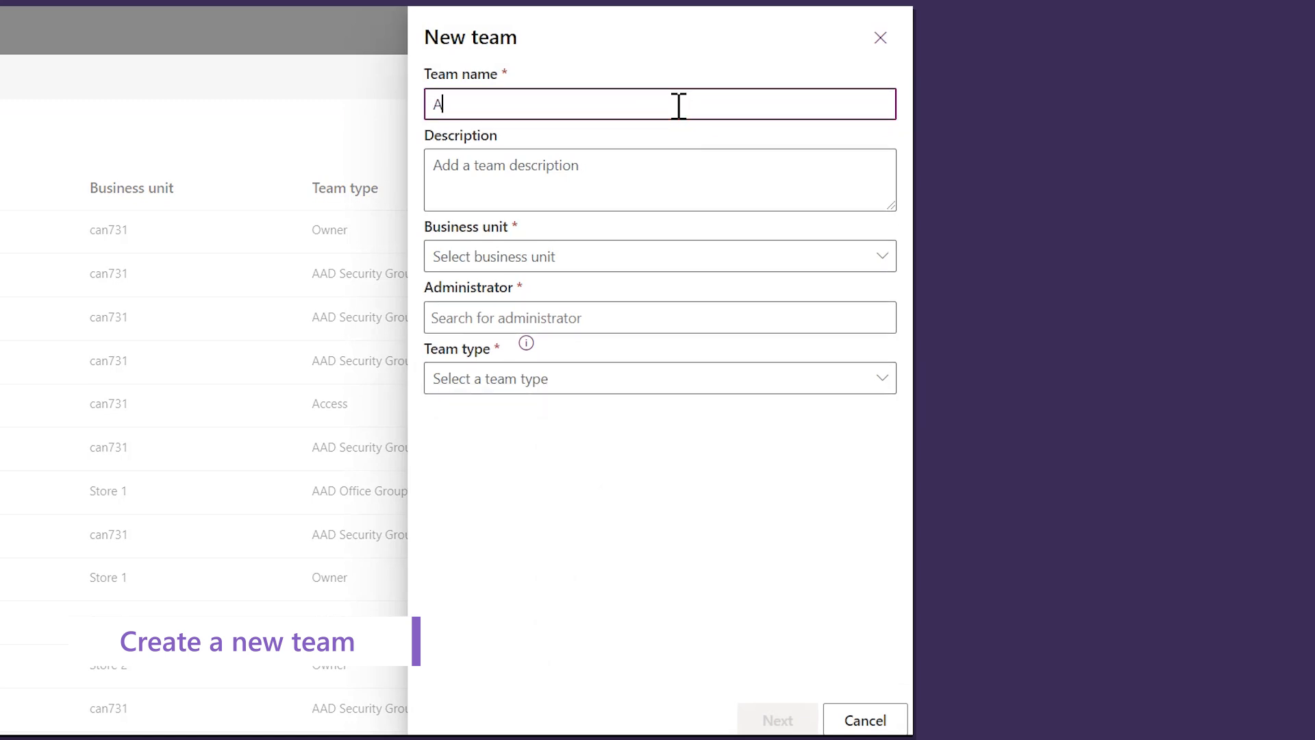
type("AadGroup")
left_click(660, 179)
type("test")
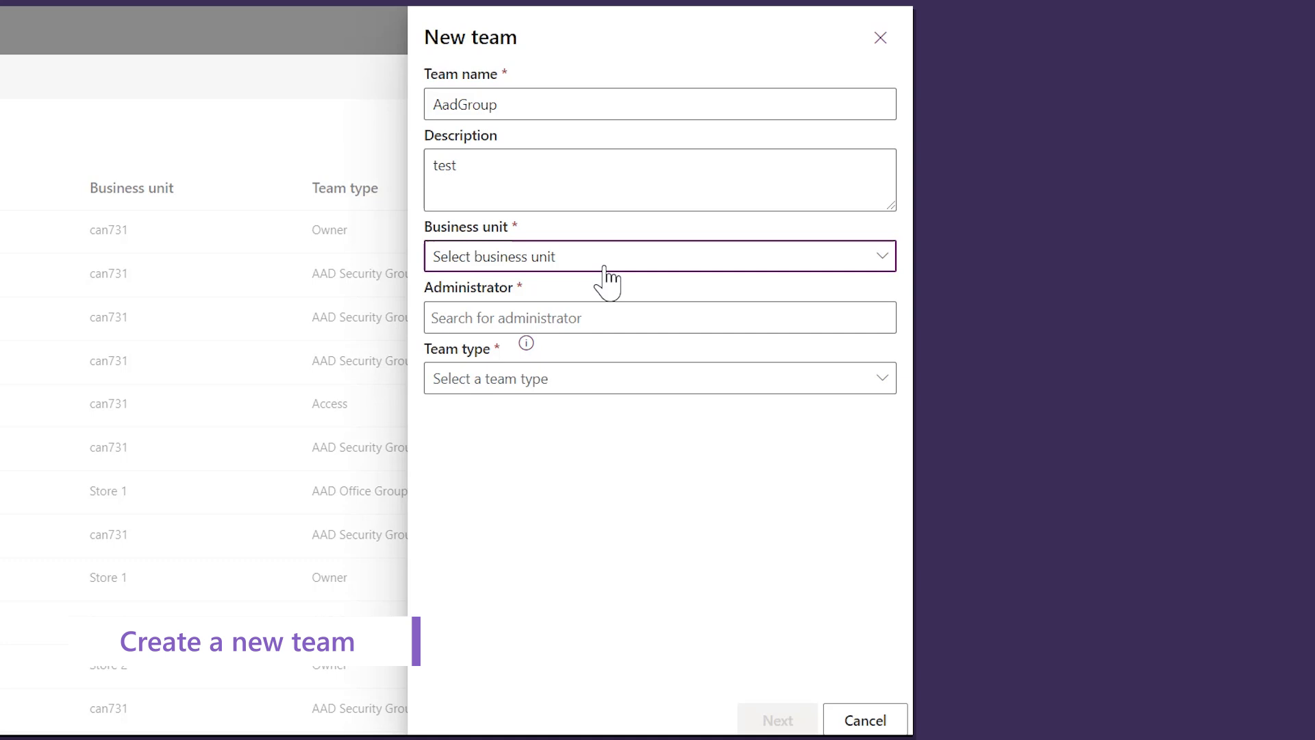
left_click(659, 256)
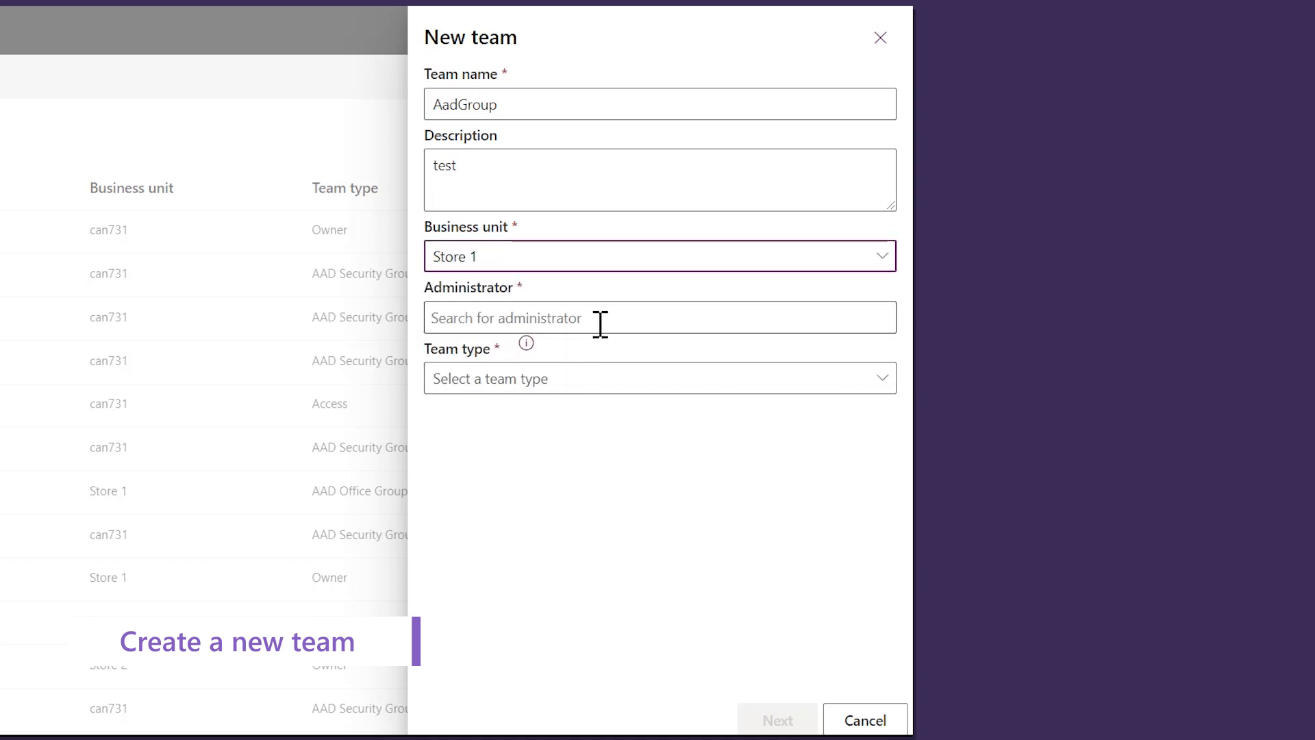
type("pldemo user1")
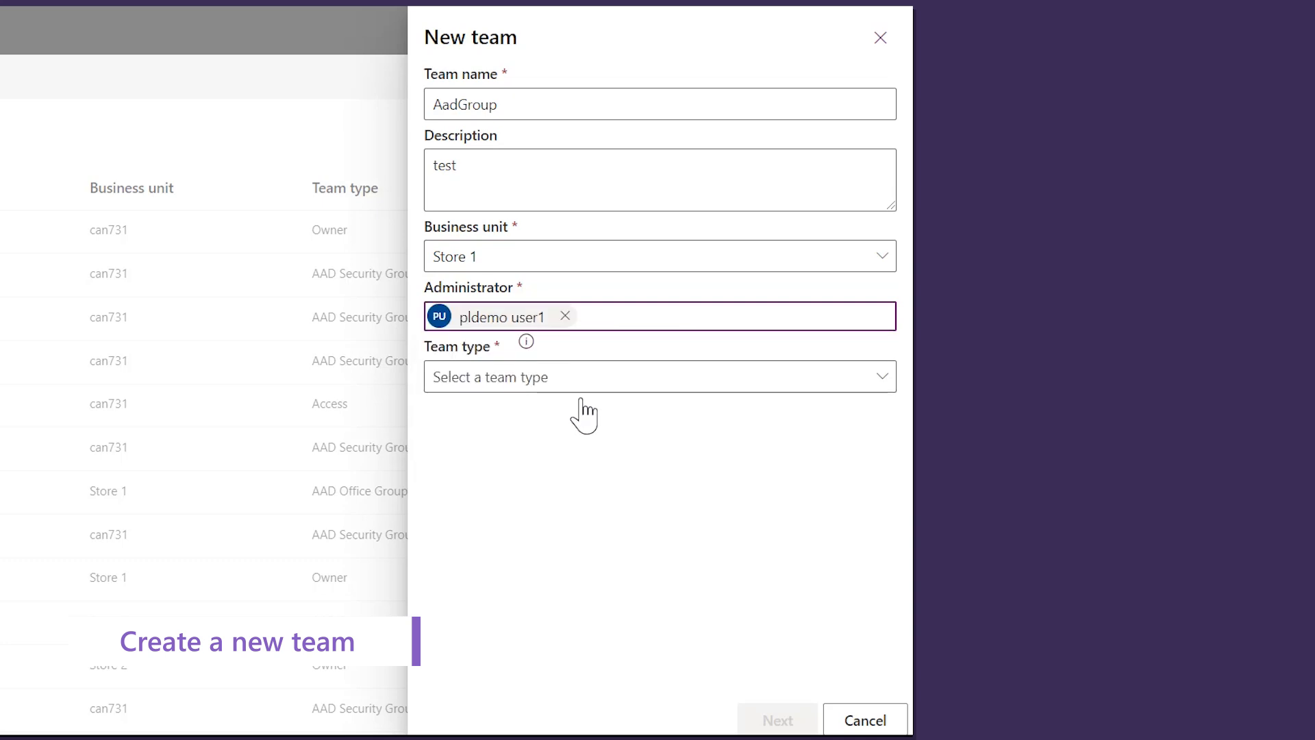
- Make the team an AAD Security Group linked to pldemogroup8 and submit it
left_click(659, 375)
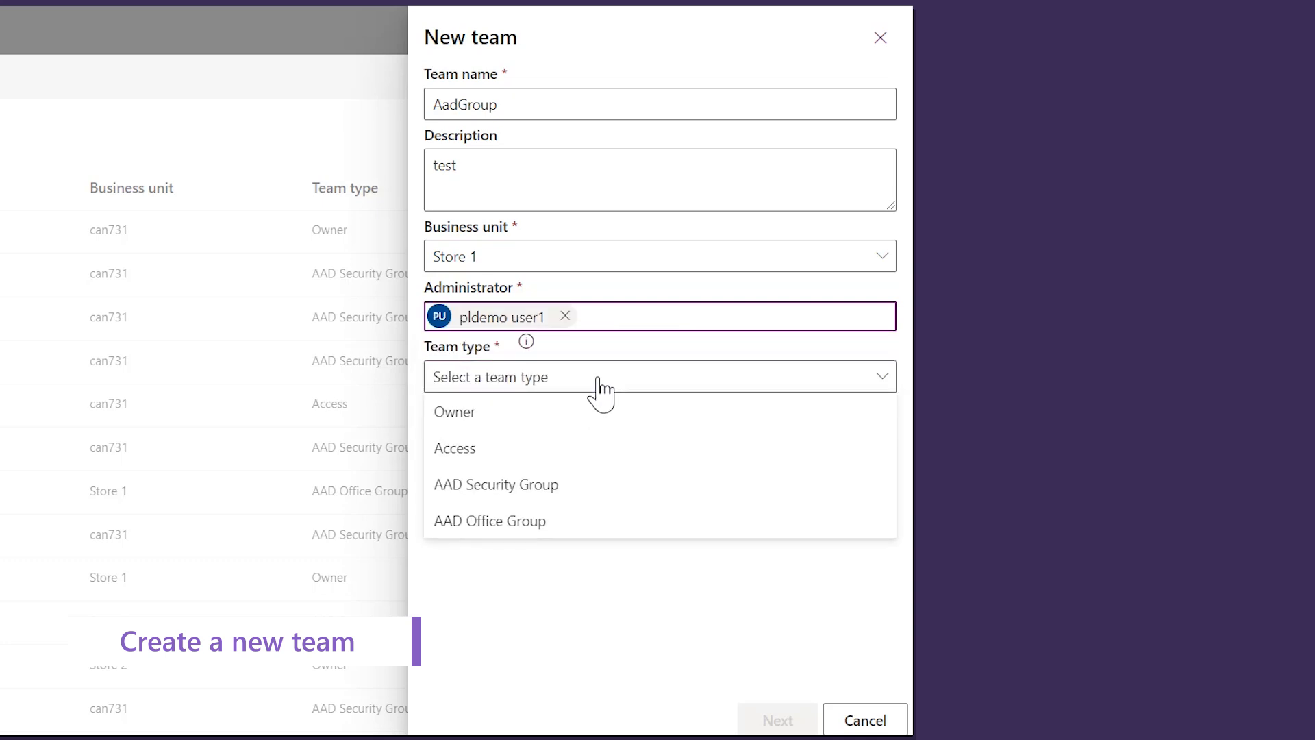
mouse_move(607, 493)
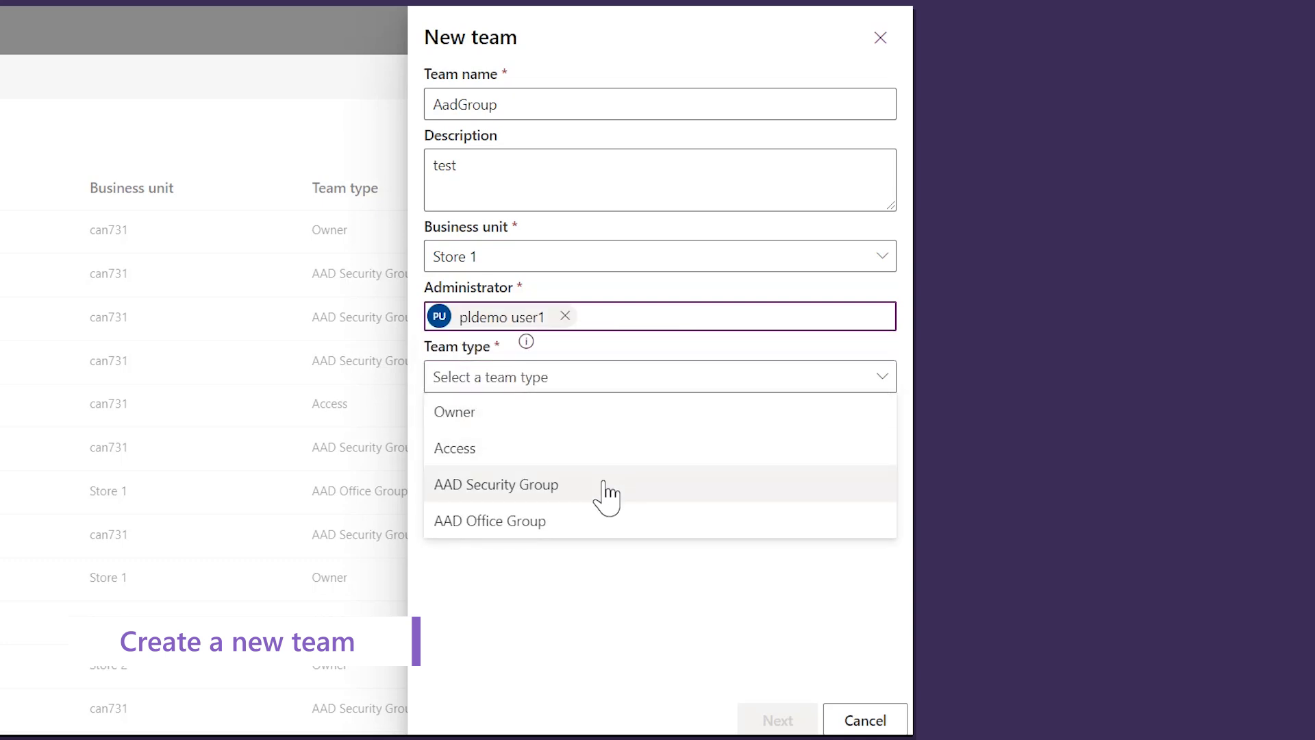
left_click(496, 483)
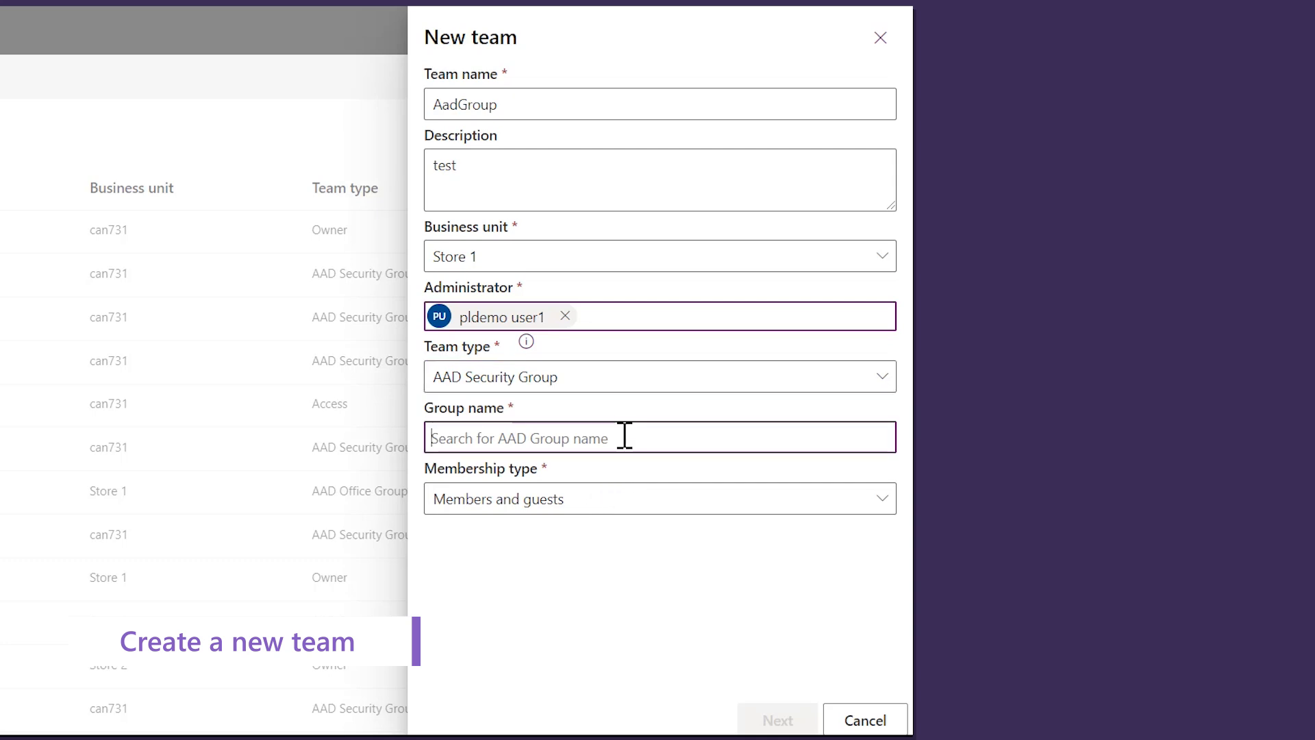
type("PLdemoAdminGroup")
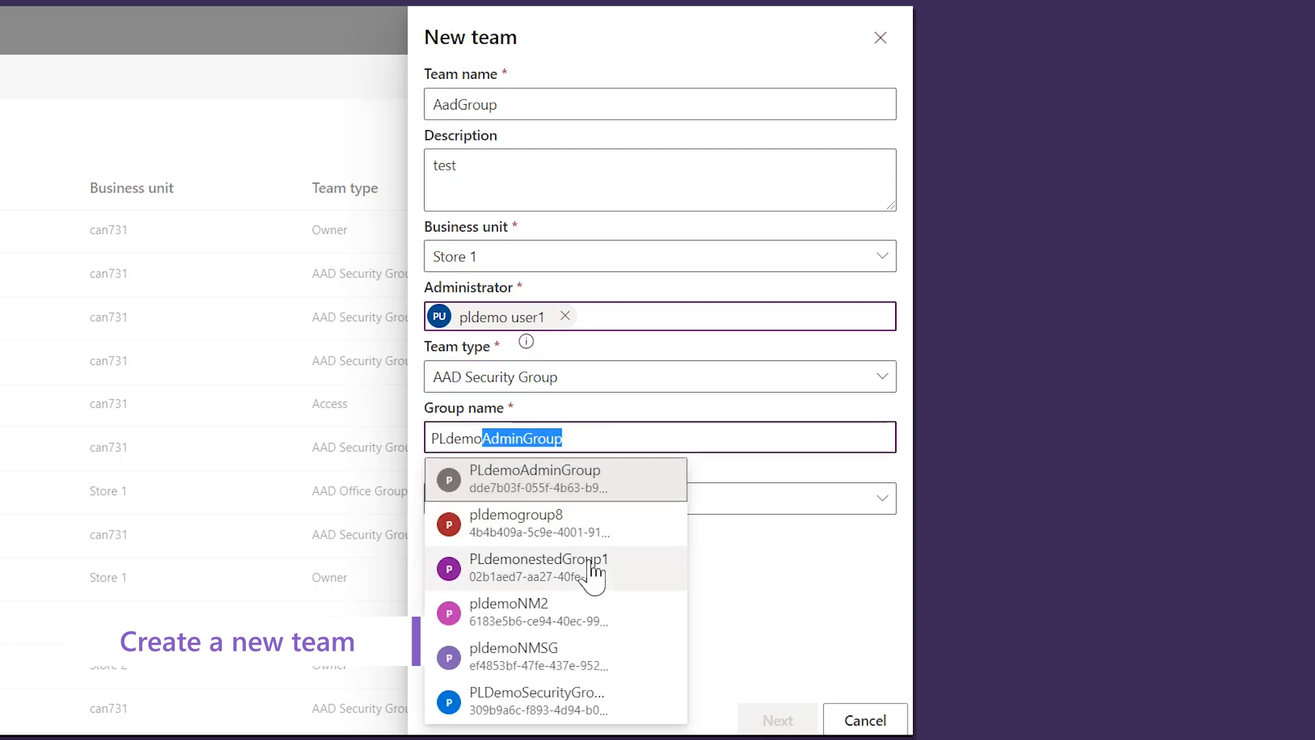
left_click(517, 523)
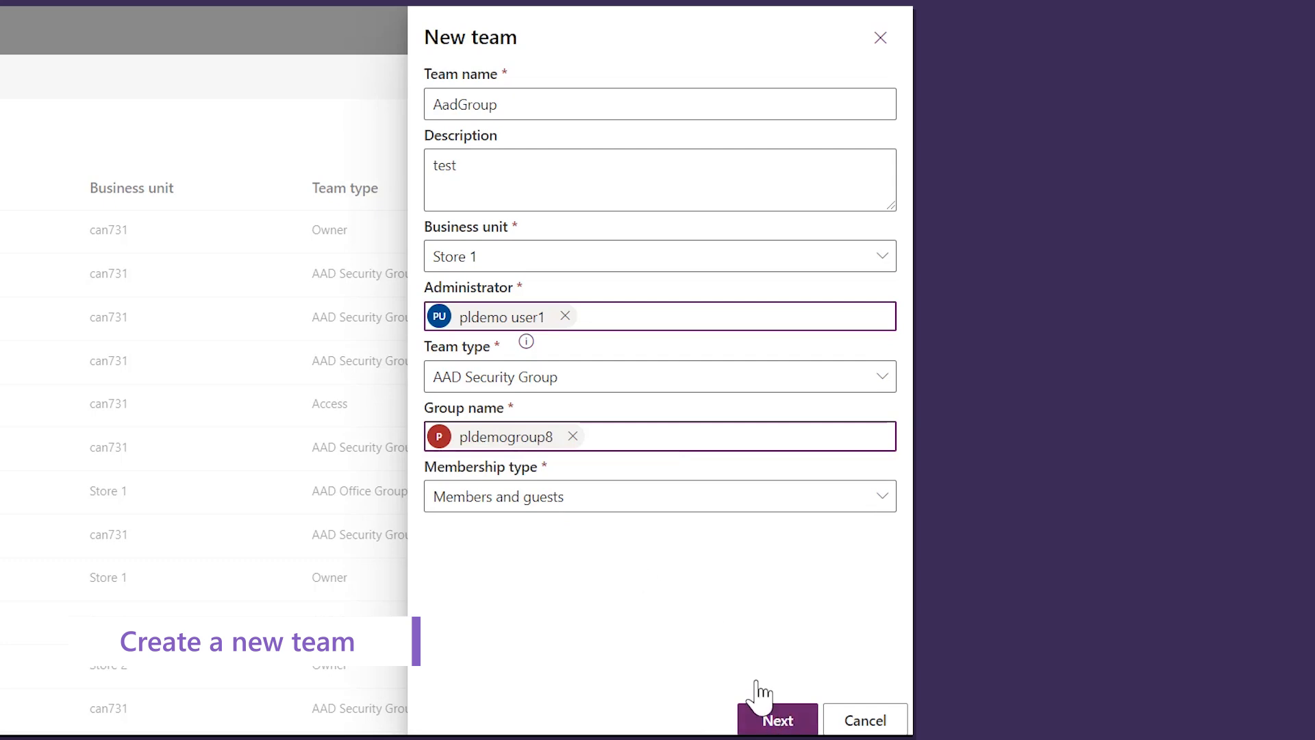
left_click(775, 719)
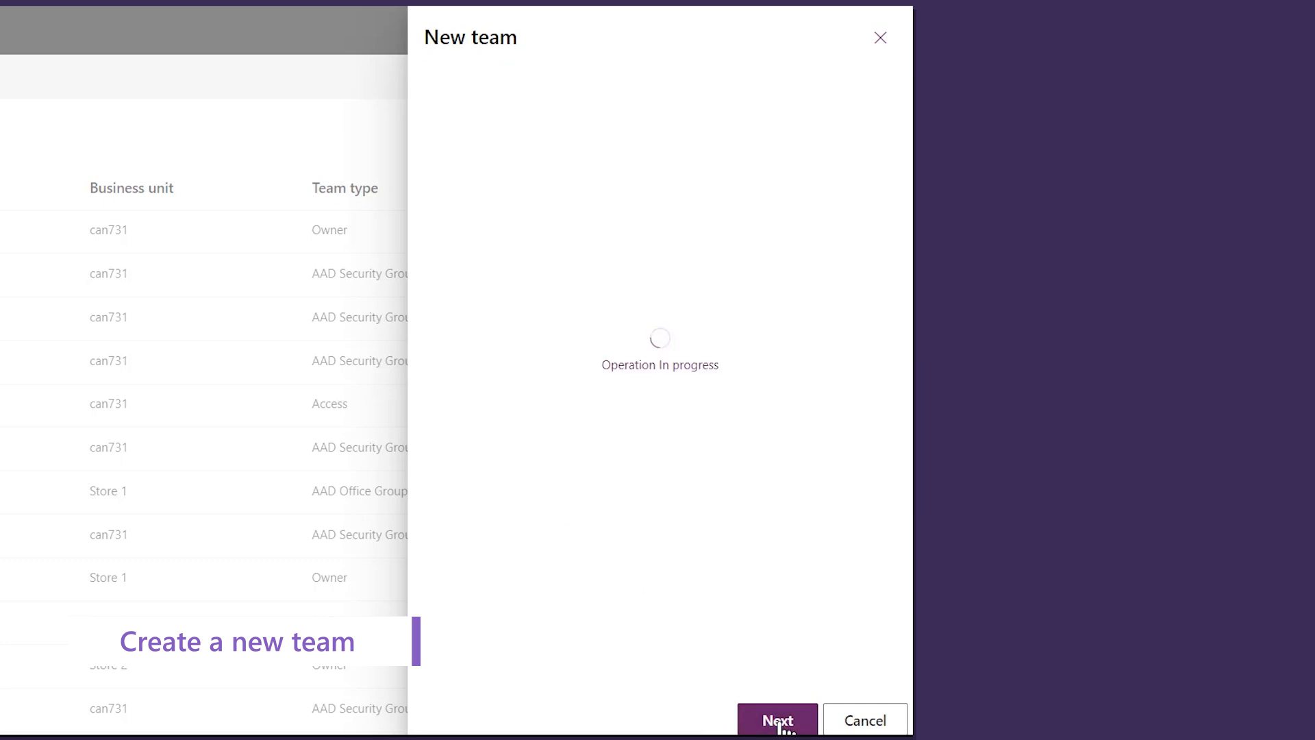
- Assign the Basic User security role to the AadGroup team and save
left_click(776, 719)
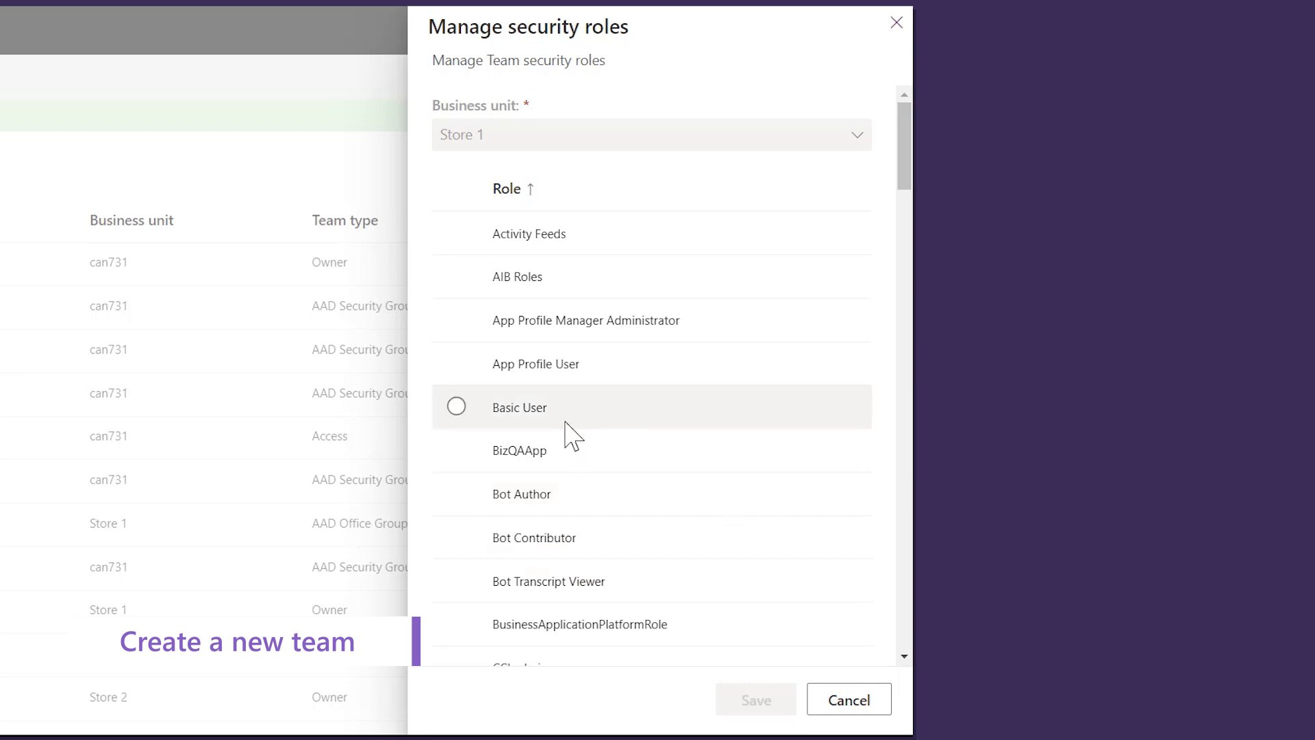
left_click(456, 407)
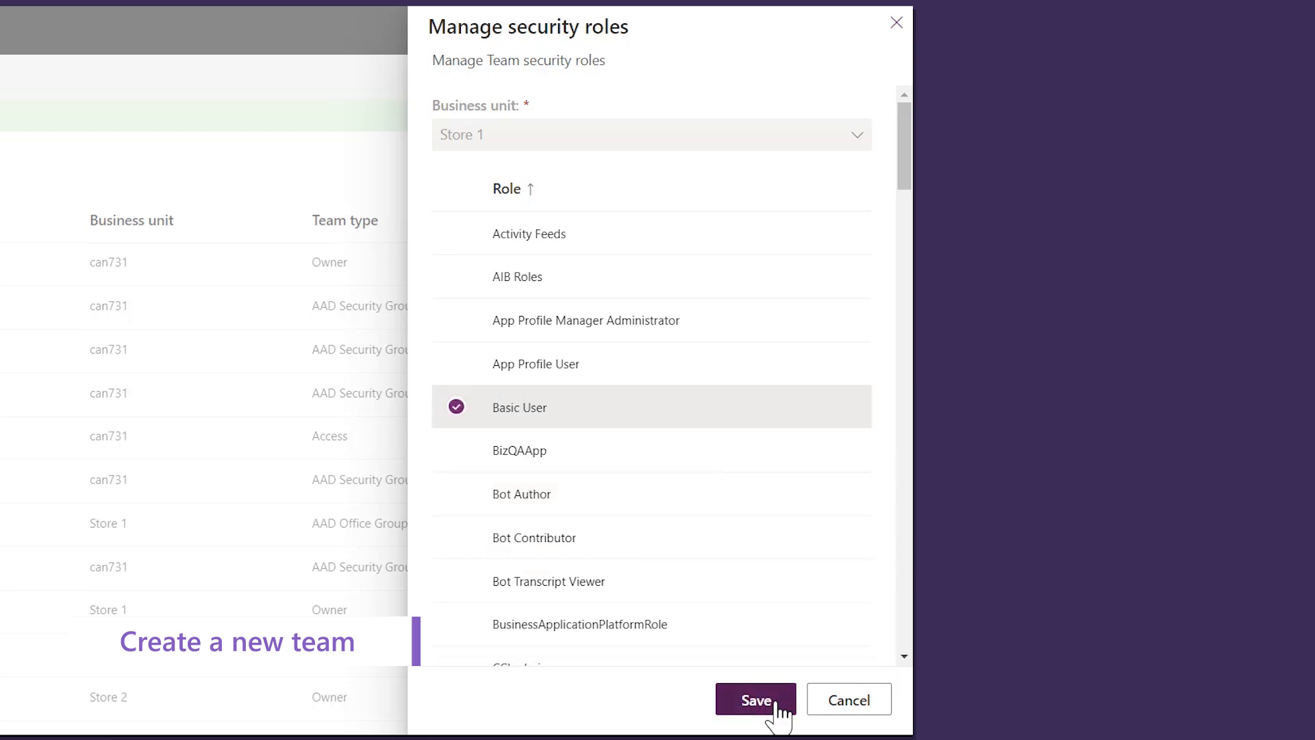
left_click(754, 700)
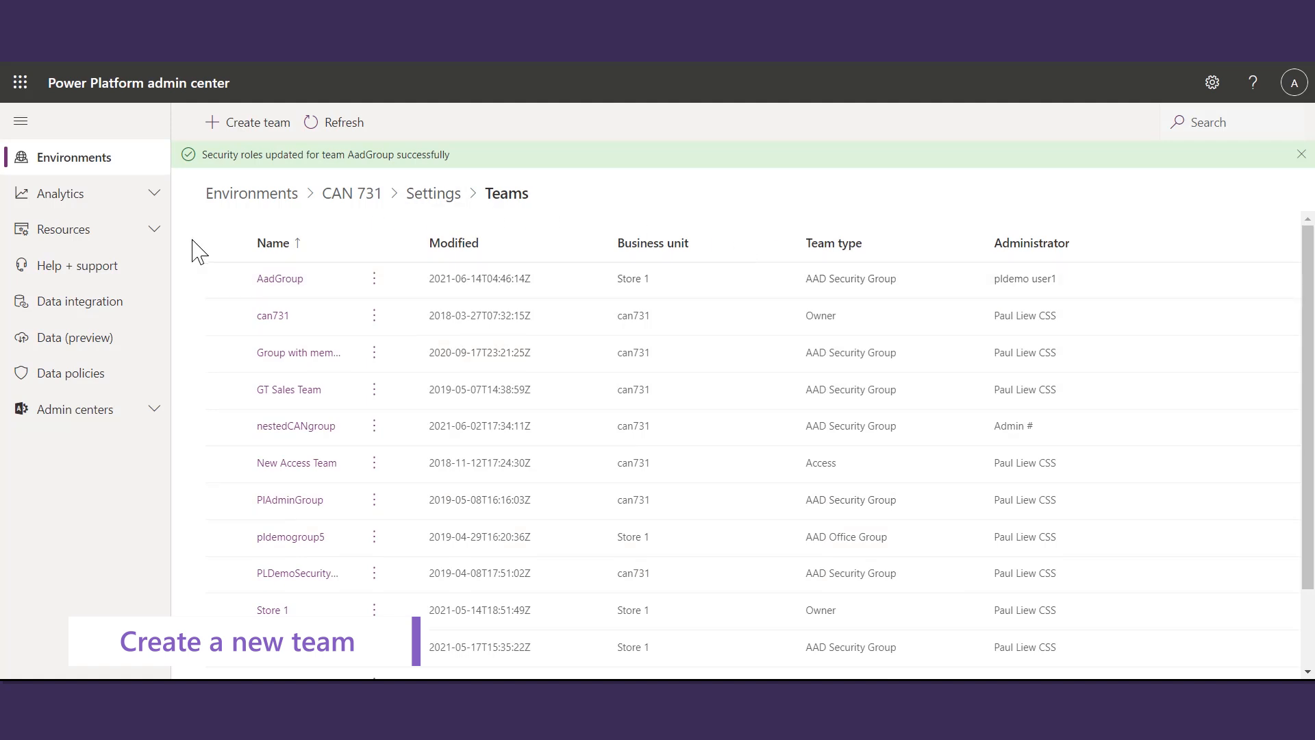
left_click(434, 193)
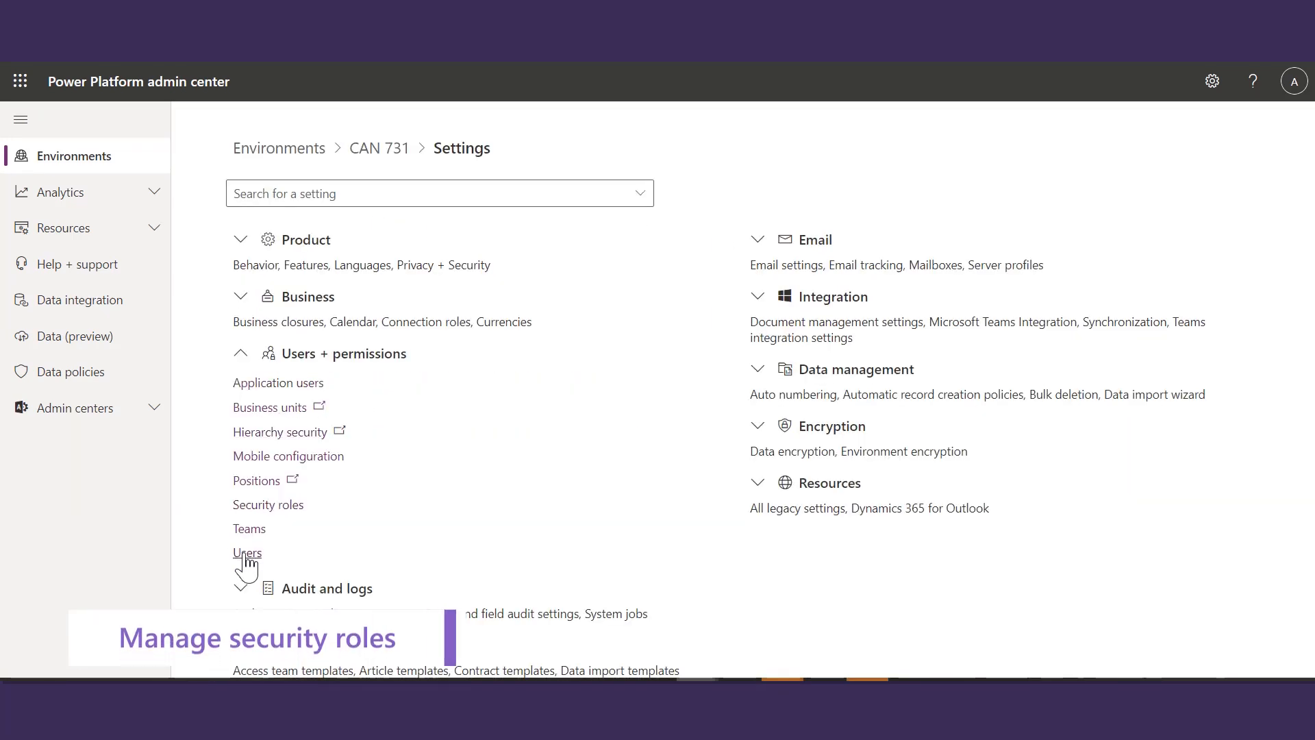
left_click(248, 552)
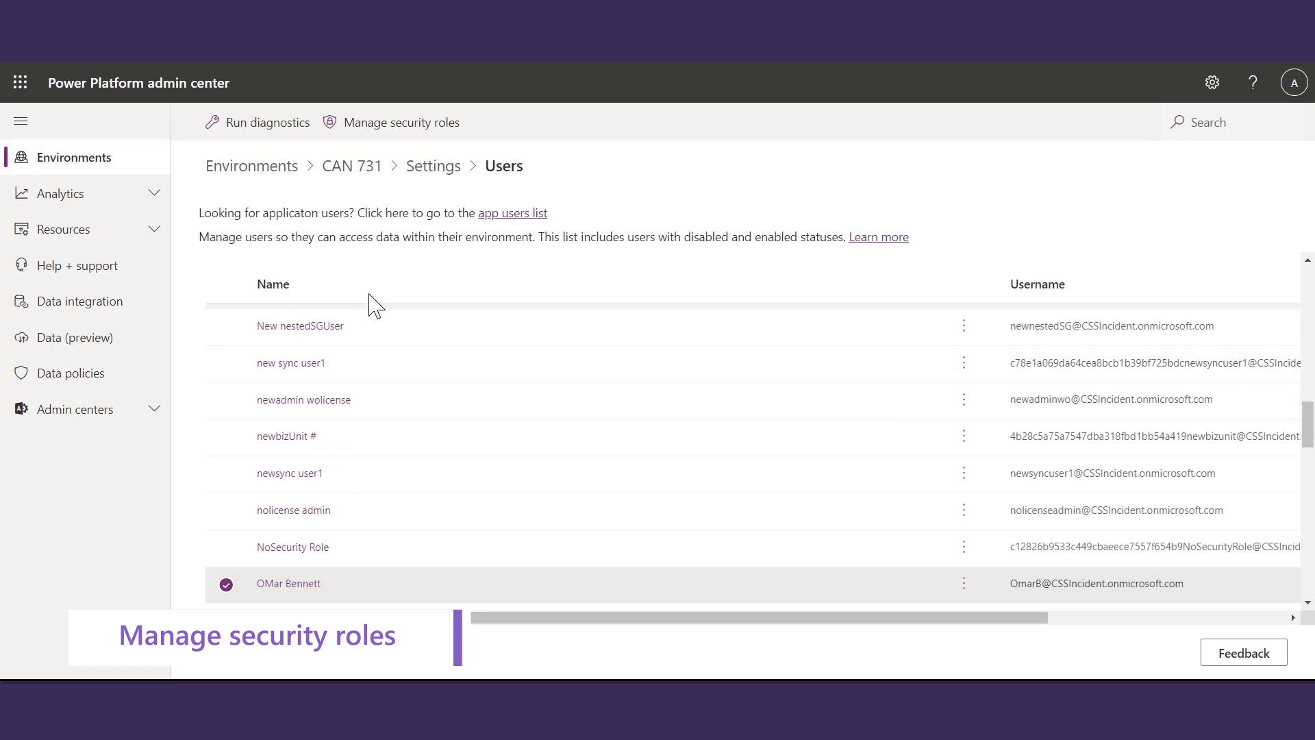
left_click(402, 122)
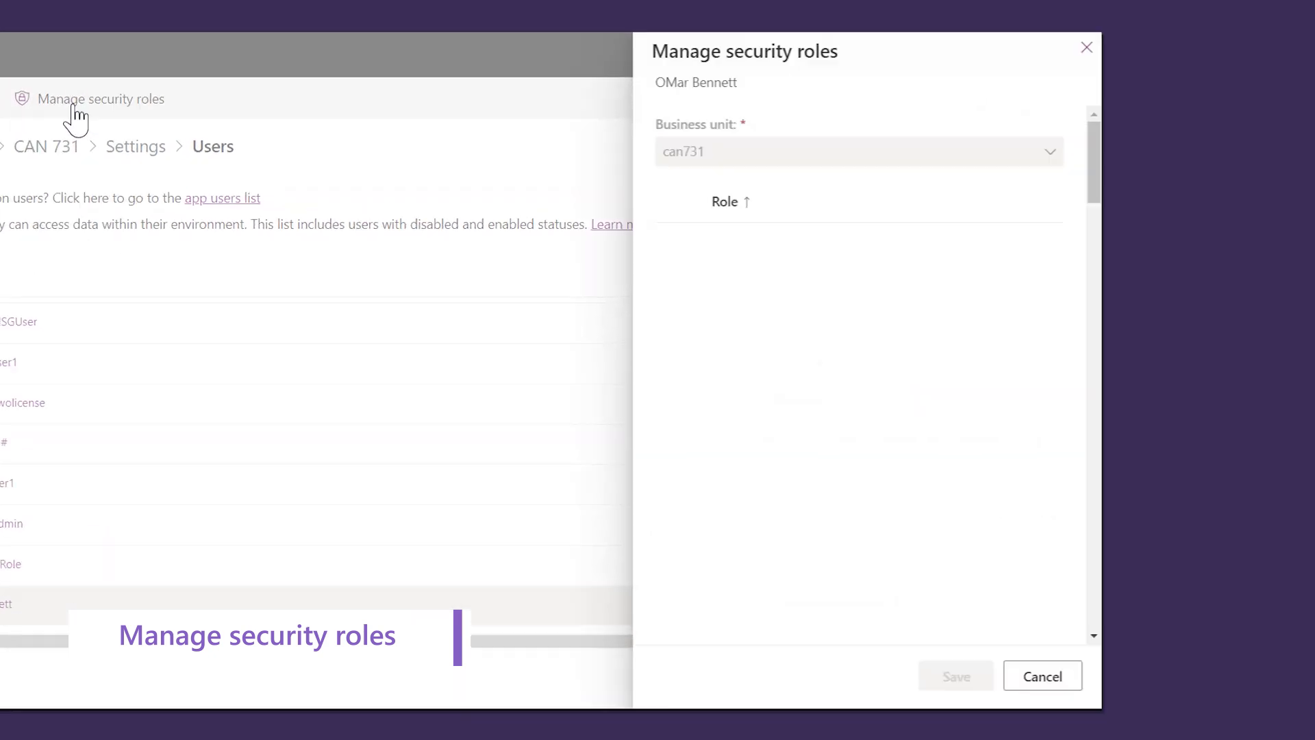